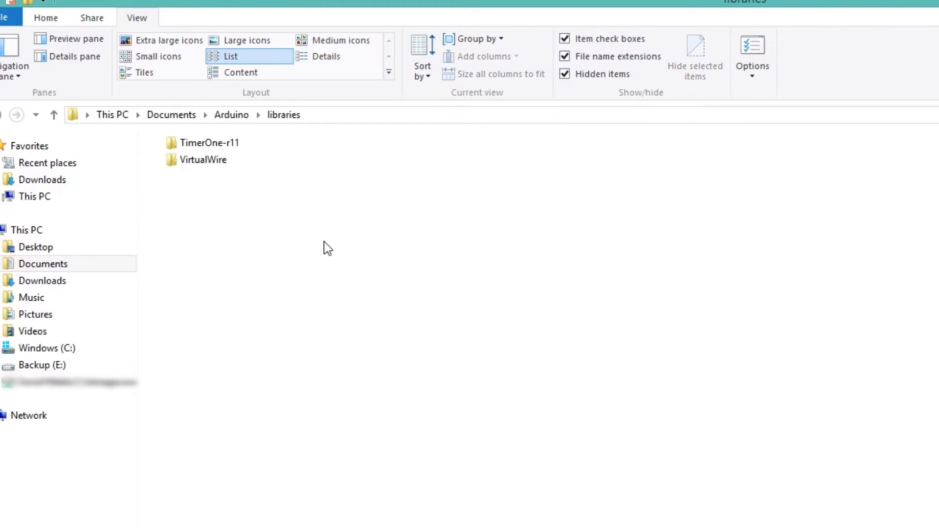
Step: Extract MaxMatrix.zip into the Arduino libraries folder using Extract All
{"action": "left_click", "coordinate": [208, 176]}
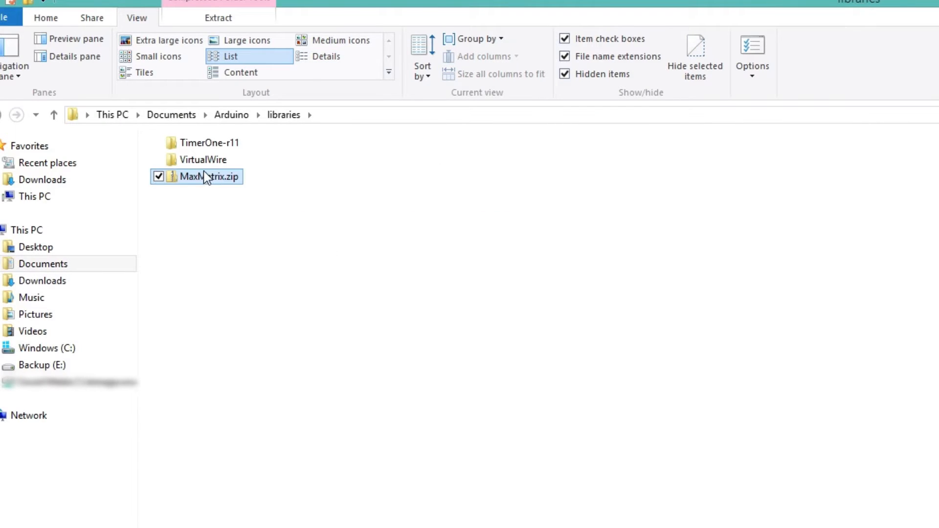
{"action": "right_click", "coordinate": [208, 177]}
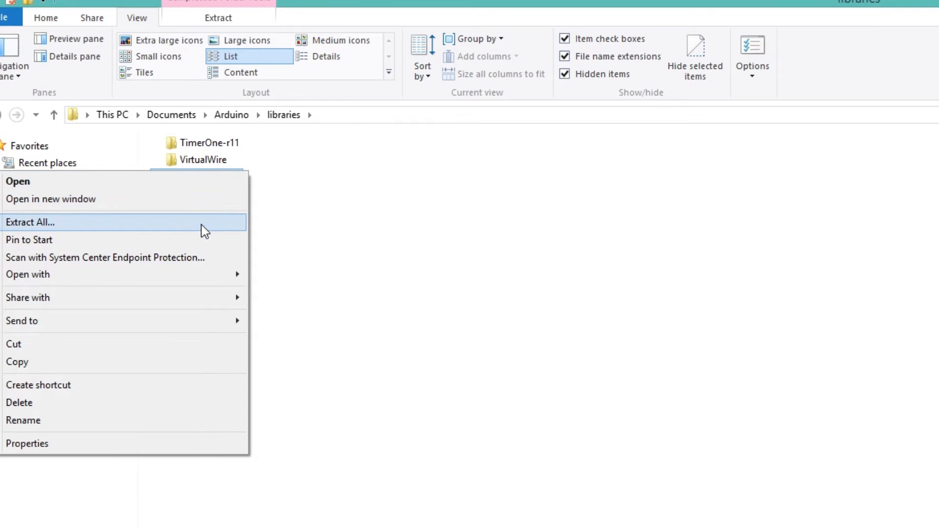
{"action": "left_click", "coordinate": [31, 222]}
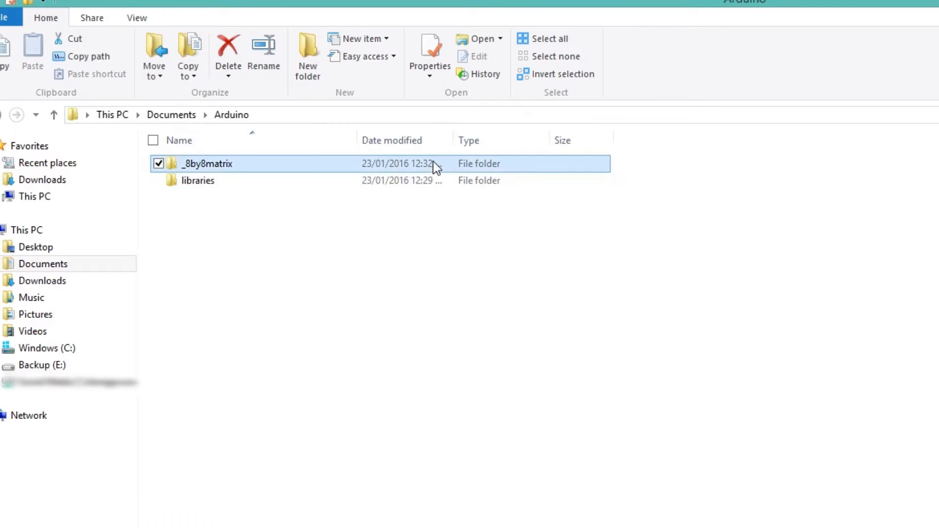
Step: Open the _8by8matrix sketch and scroll through its font table and MAX7219 pin setup
{"action": "double_click", "coordinate": [206, 163]}
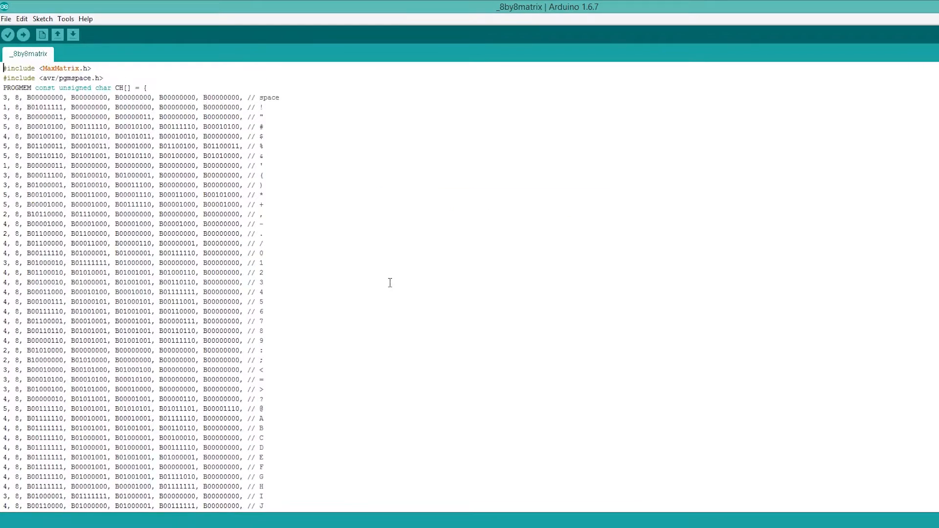
{"action": "scroll", "scroll_direction": "down", "scroll_amount": 3}
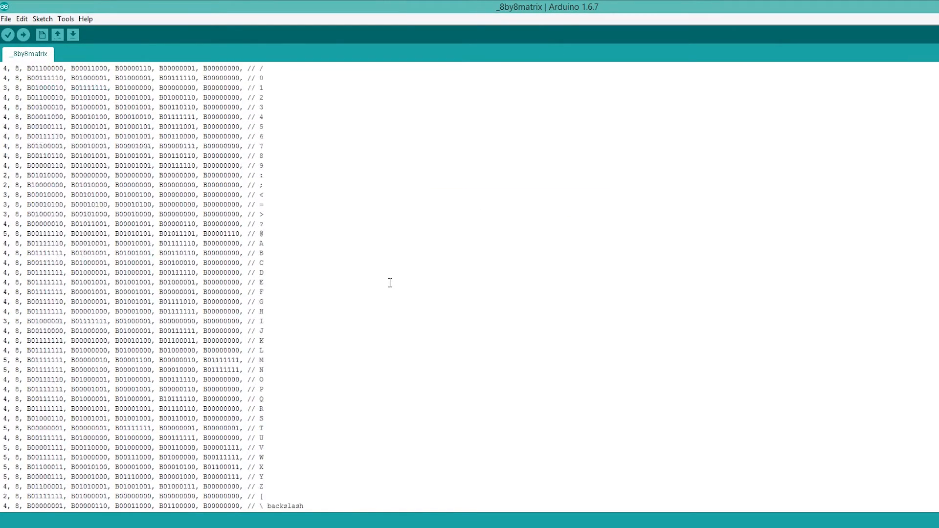
{"action": "scroll", "scroll_direction": "down", "scroll_amount": 3}
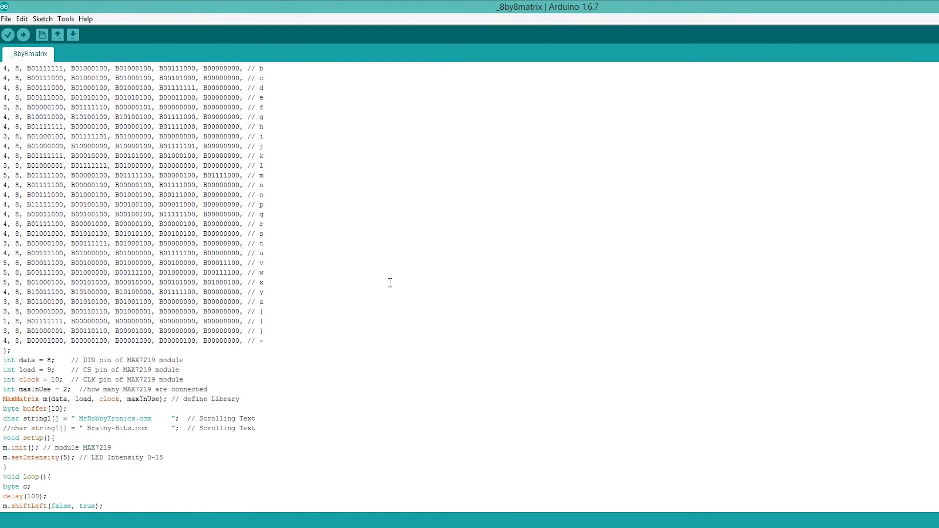